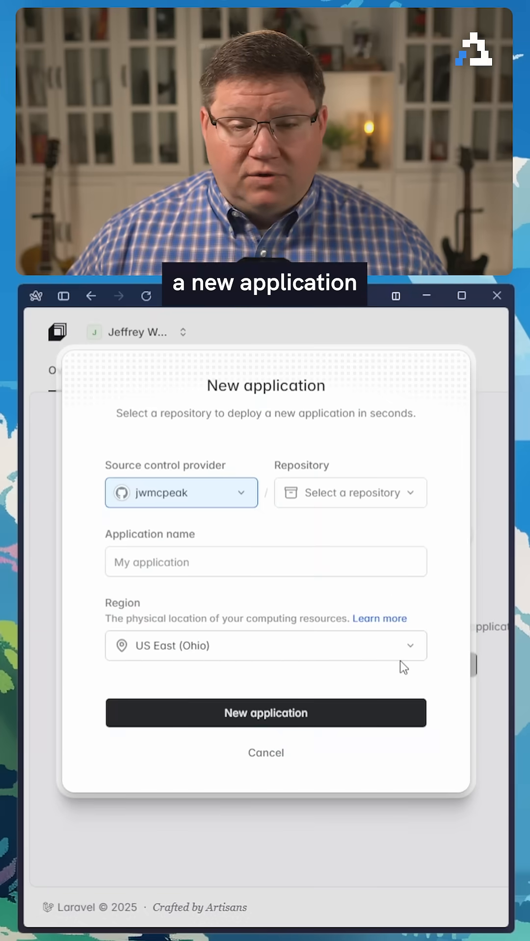
mouse_move(204, 495)
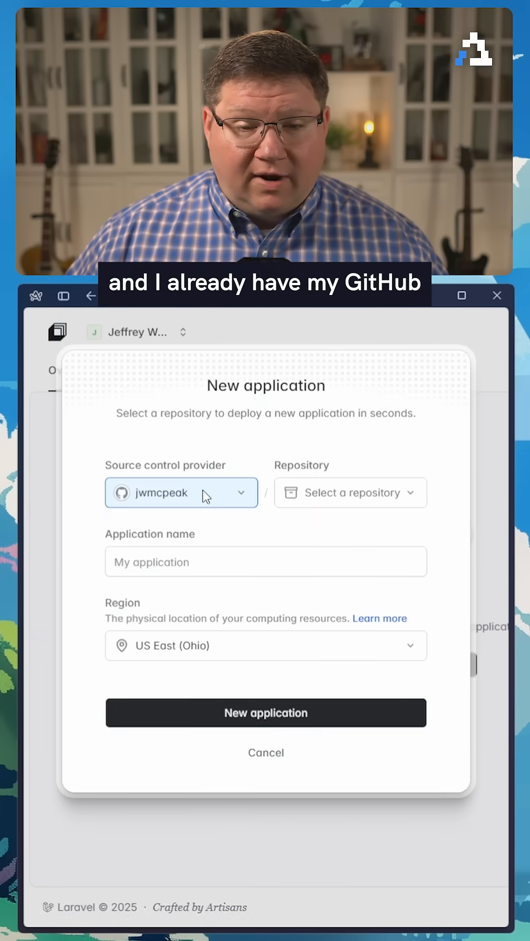
Create a new application from the laracasts-cloud GitHub repository in US East (Ohio)
left_click(349, 492)
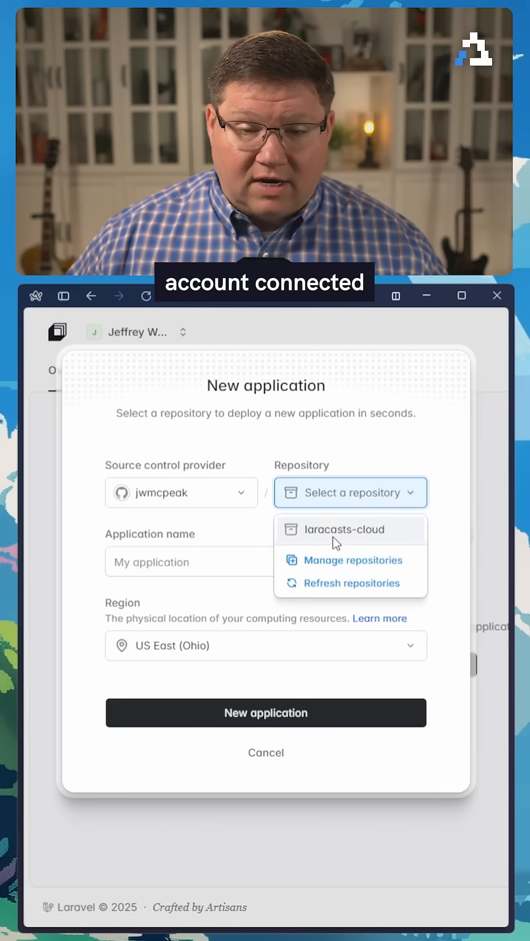
left_click(342, 530)
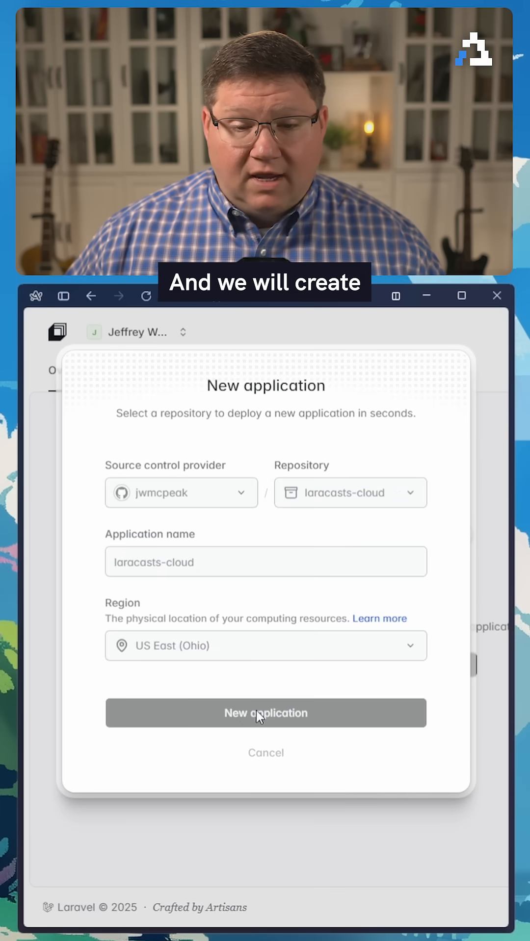
left_click(265, 713)
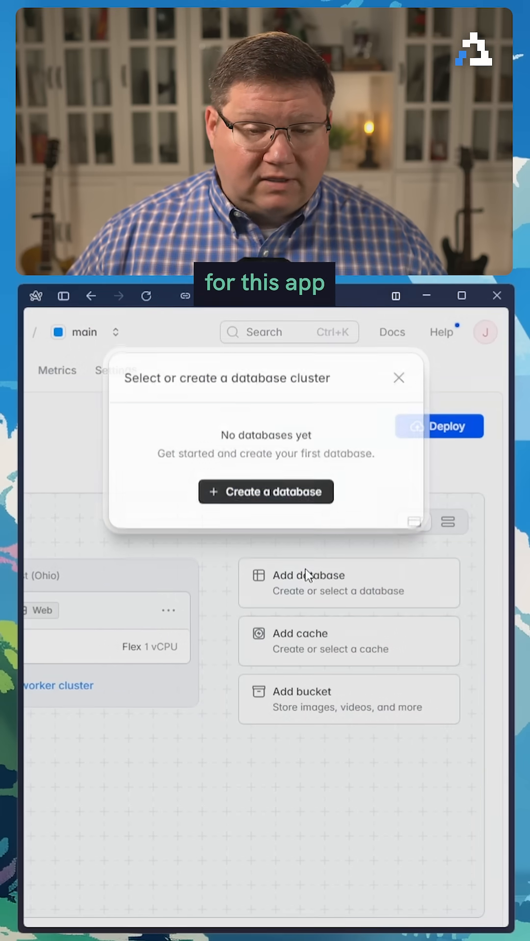
Create a Serverless Postgres 17 cluster laracasts_cloud with a main database
left_click(265, 492)
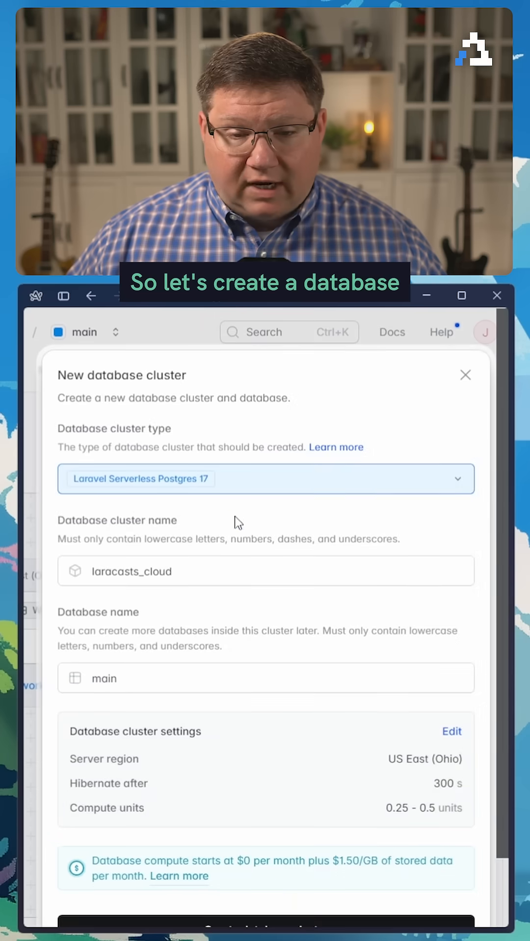
scroll("down", 3)
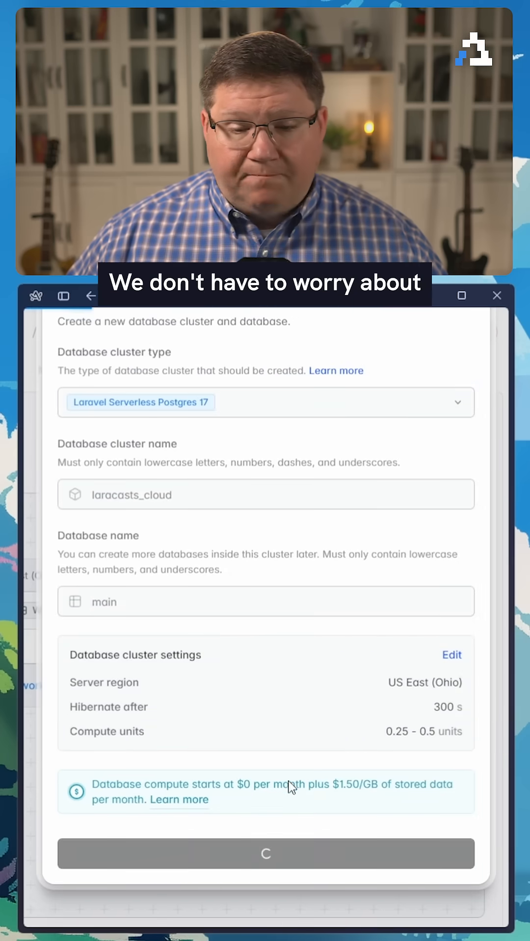
left_click(264, 853)
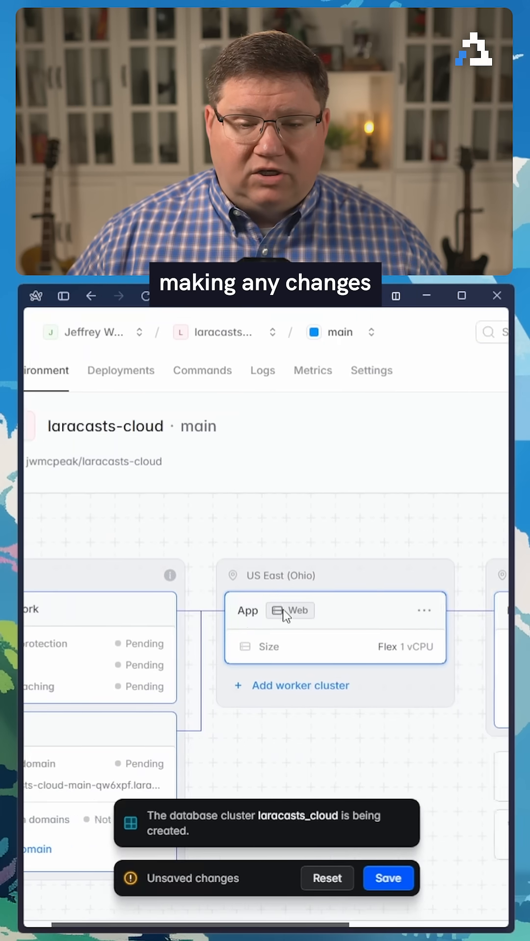
scroll("down", 3)
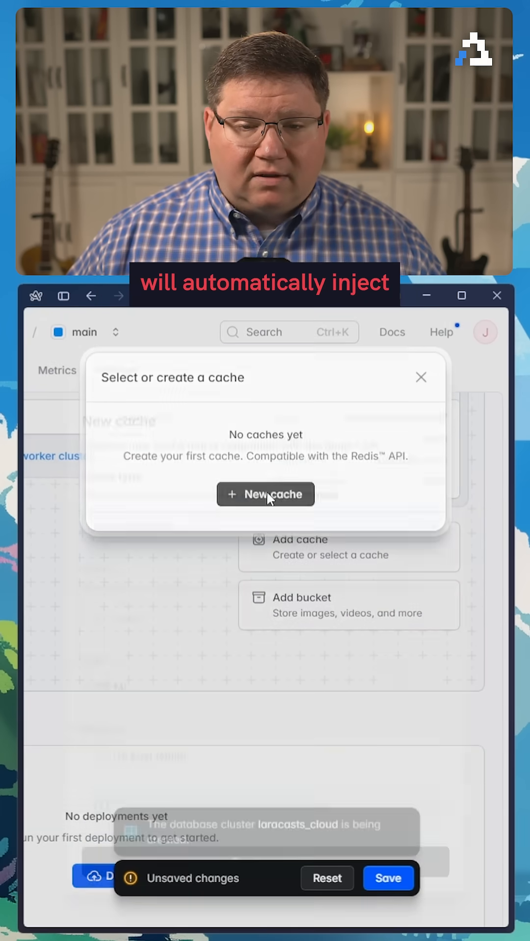
Create a 250 MB Laravel KV Store cache named main in US East (Ohio)
left_click(265, 494)
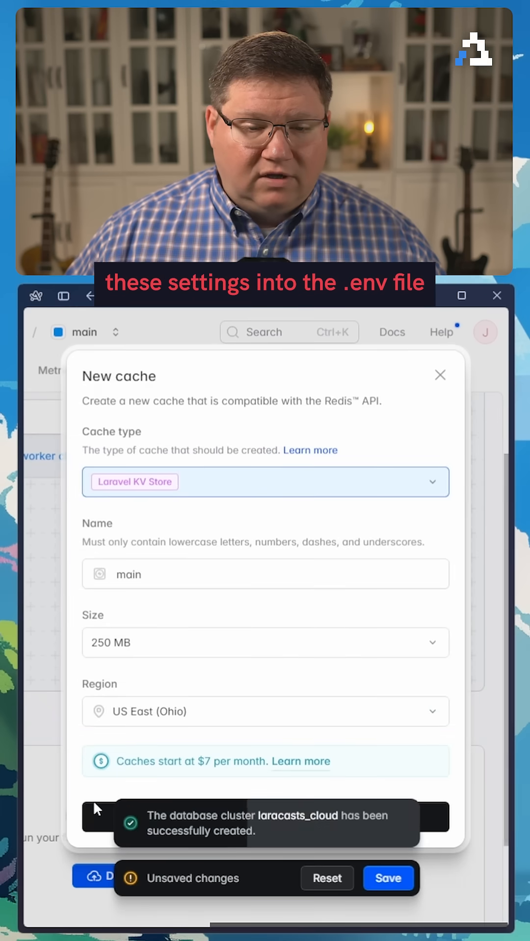
left_click(265, 817)
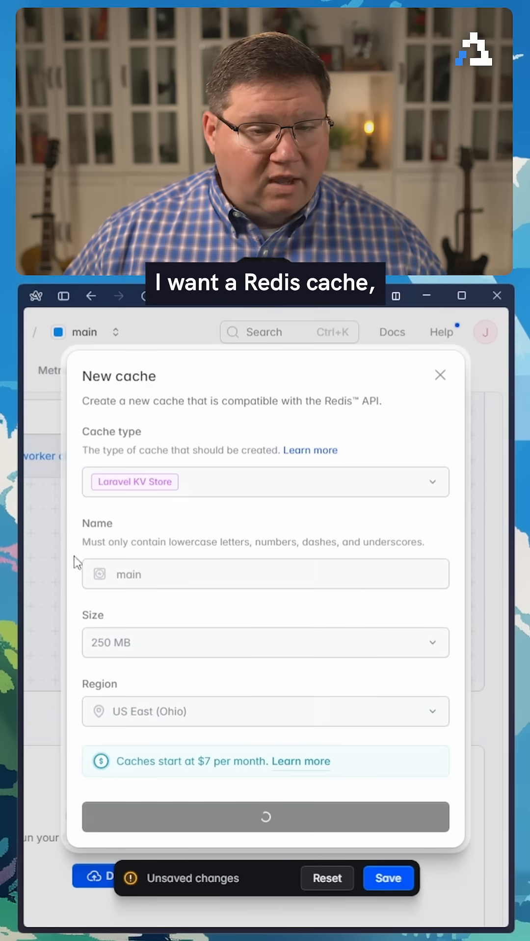
left_click(265, 817)
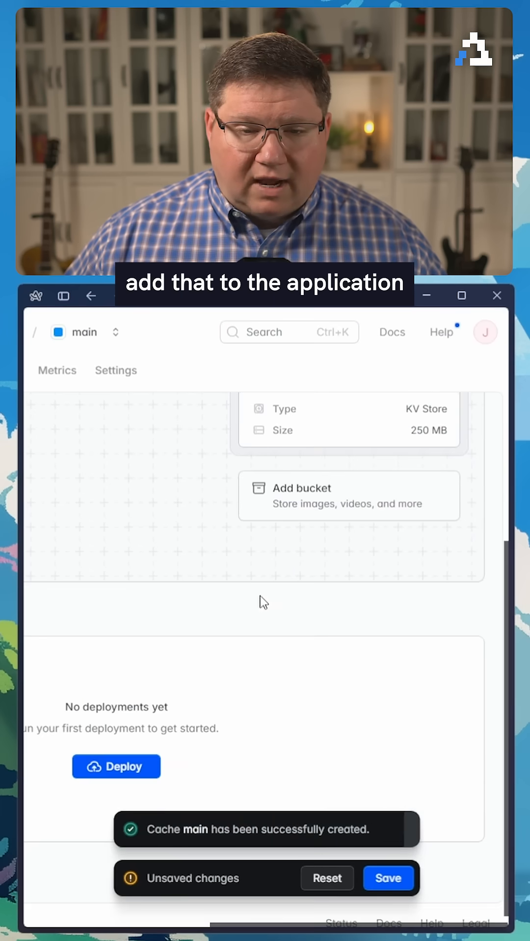
Create a private bucket named laracasts_cloud13 and save the environment's pending changes
left_click(349, 495)
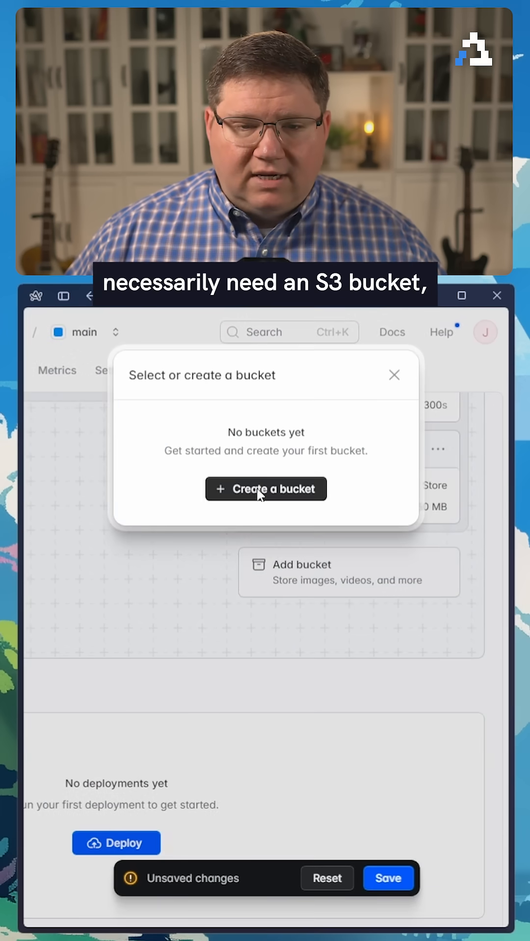
left_click(265, 489)
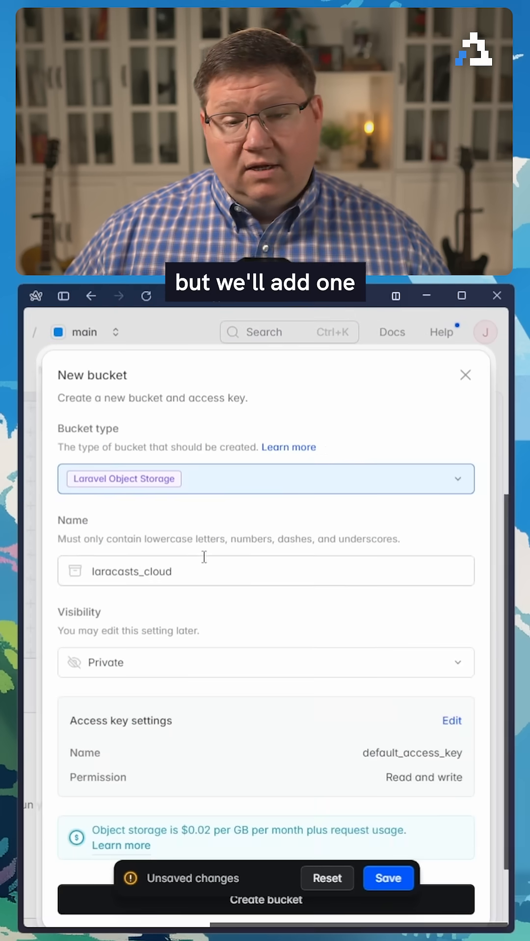
type("13")
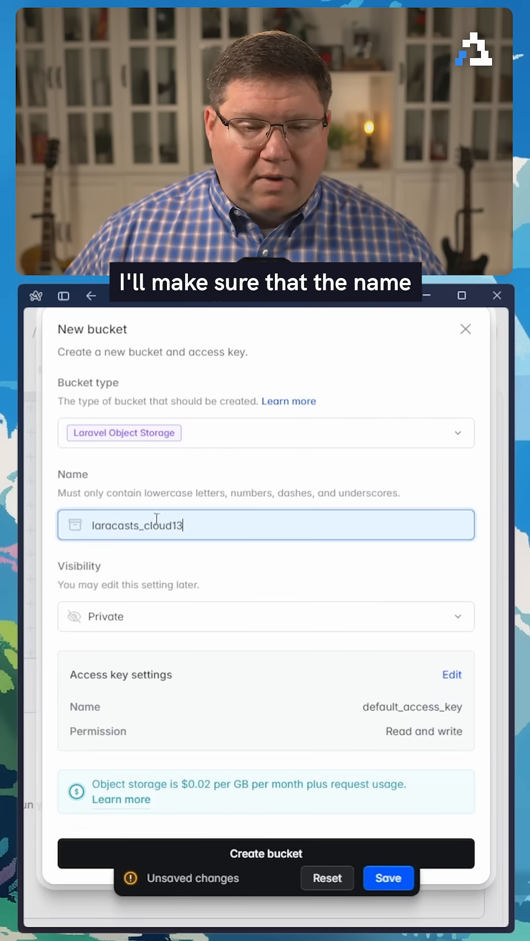
left_click(265, 853)
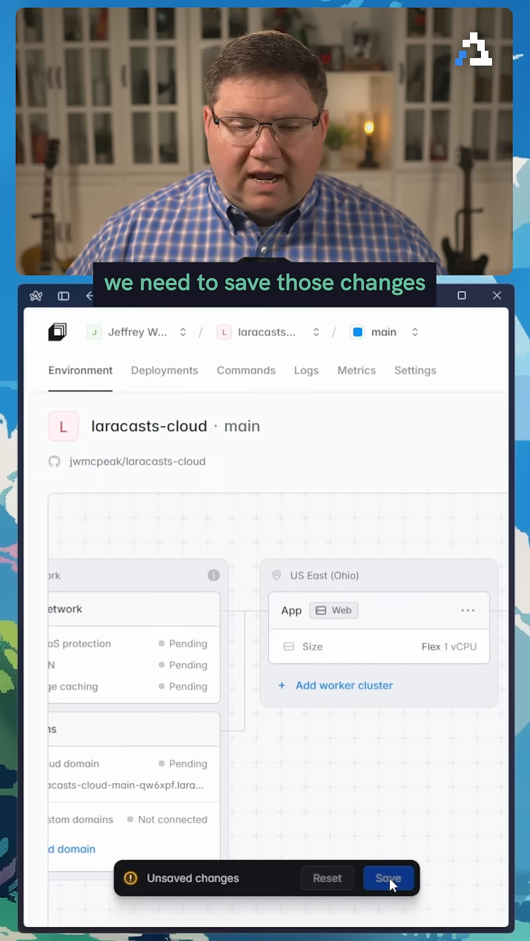
left_click(387, 878)
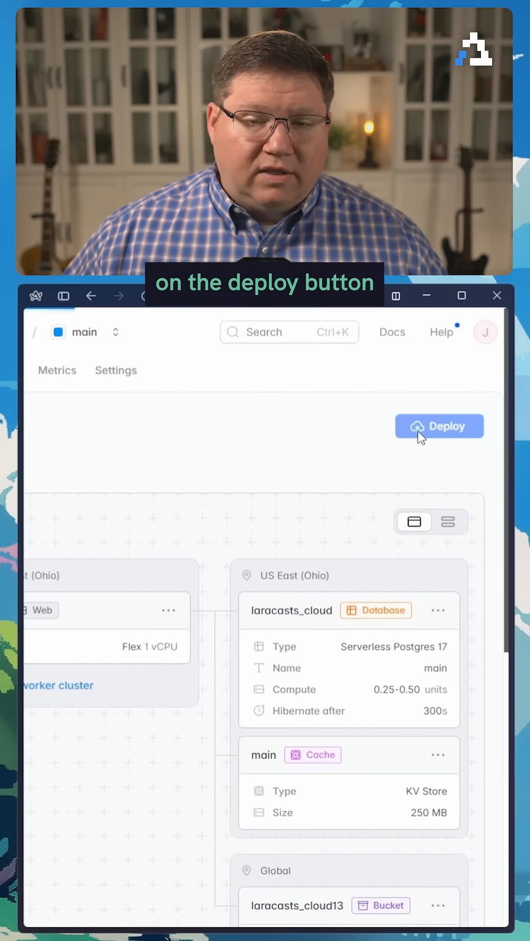
Deploy laracasts-cloud and follow deployment c2a59fb through its build logs
left_click(439, 426)
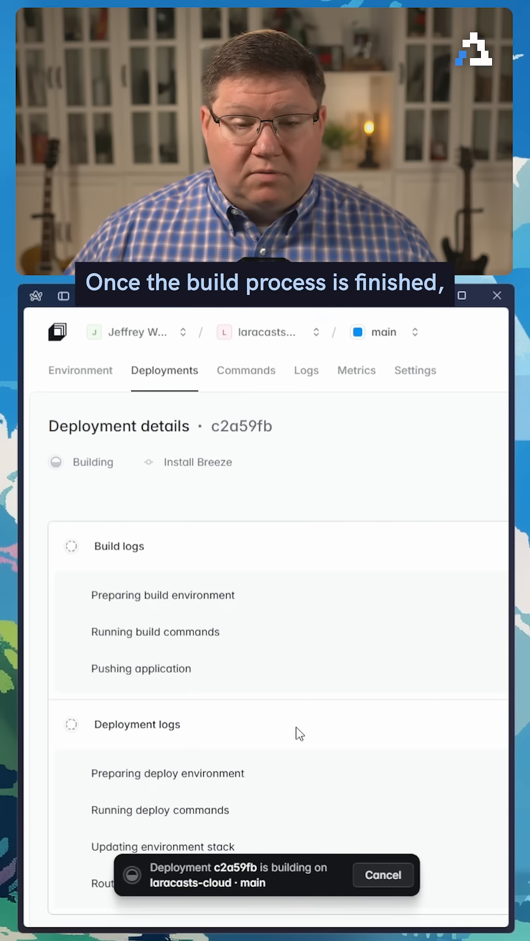
scroll("down", 3)
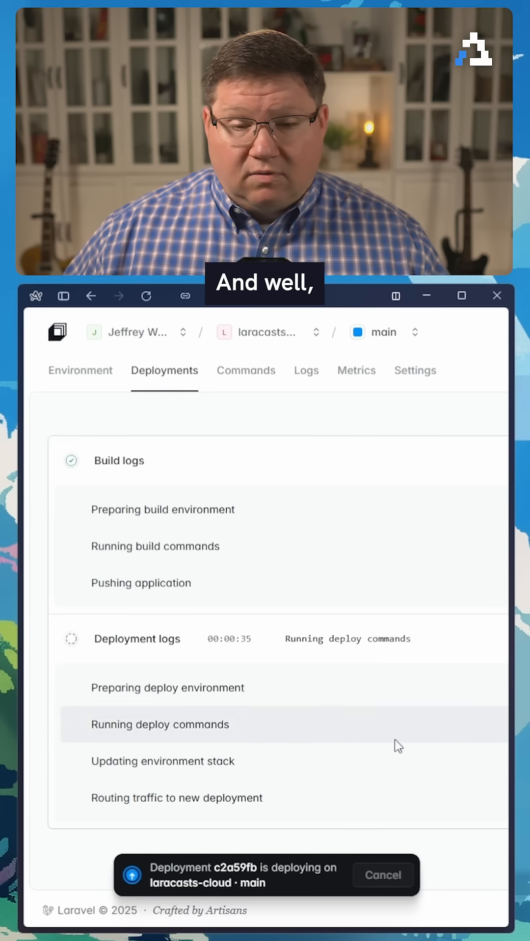
mouse_move(147, 674)
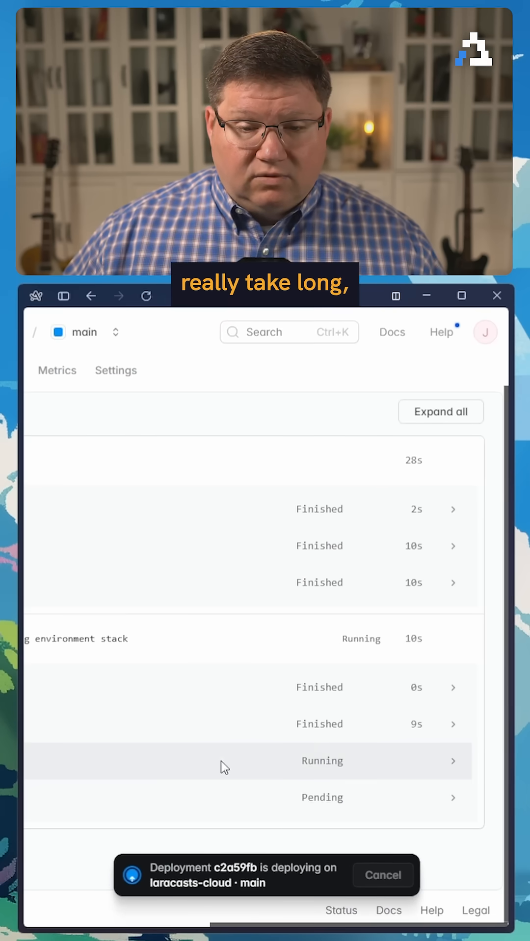
mouse_move(463, 645)
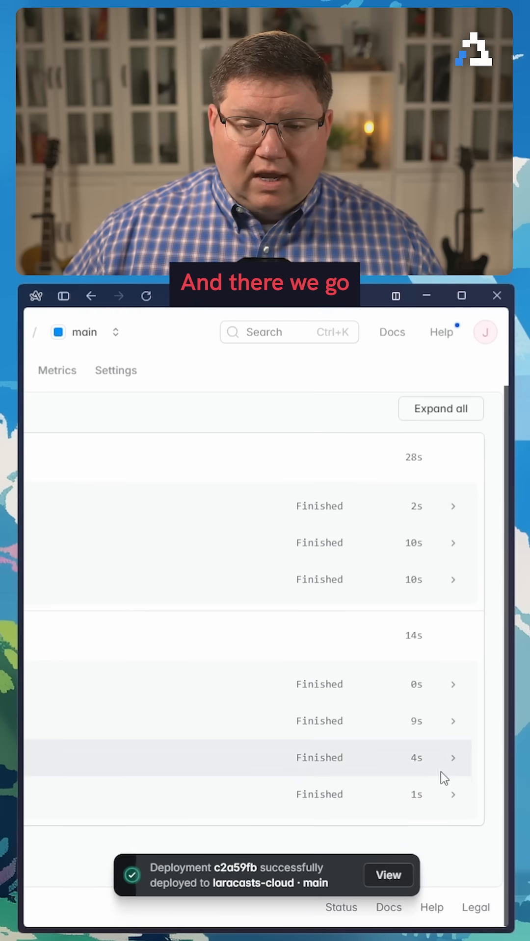
mouse_move(412, 764)
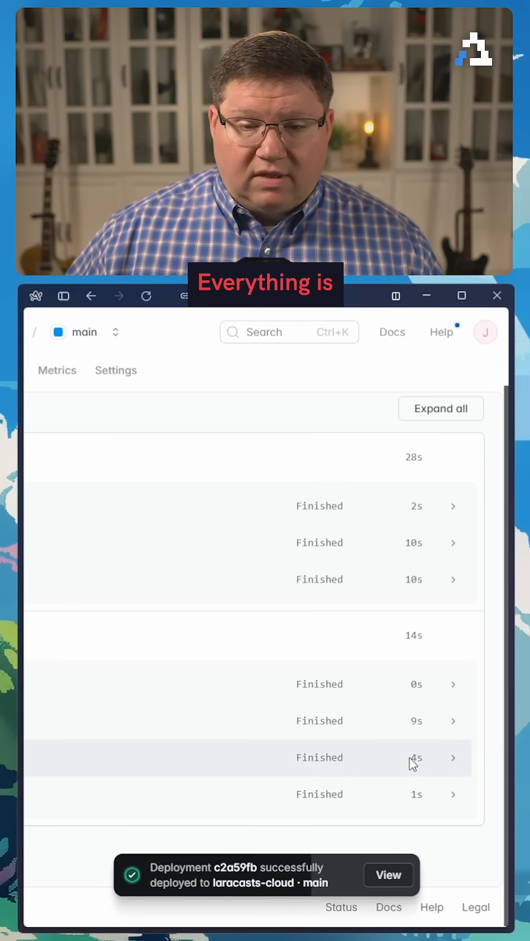
Review the finished deploy steps of deployment c2a59fb on the details page
scroll("up", 3)
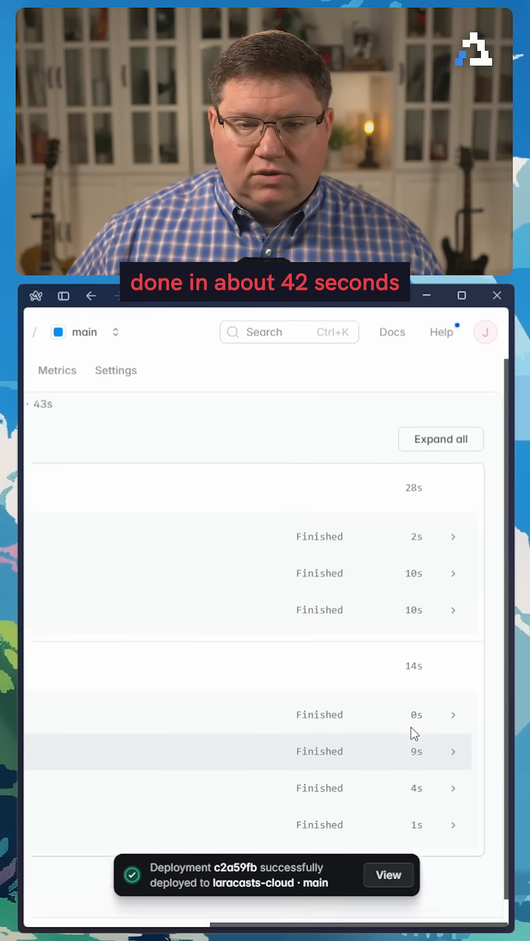